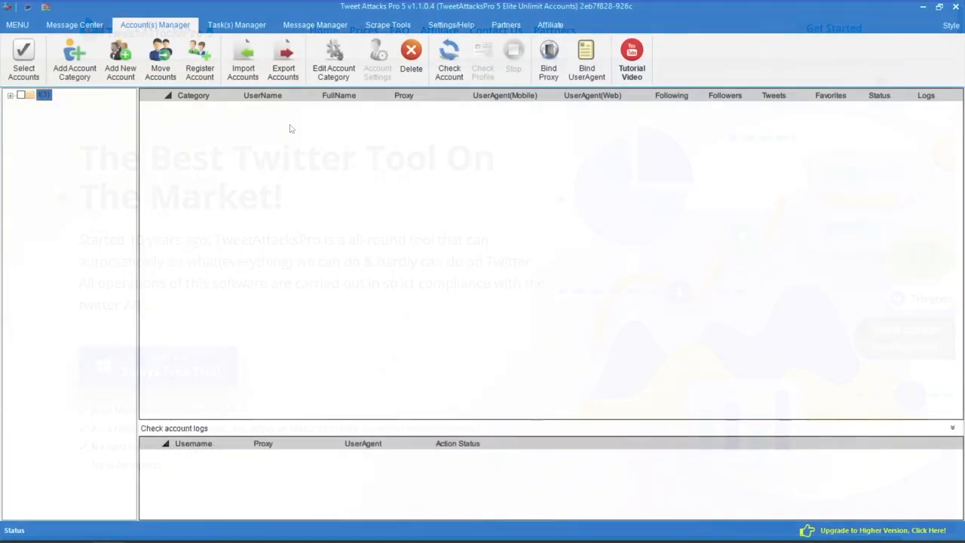
# Step: Start an account import into a new category 'C1' with Register Account enabled
pyautogui.click(243, 59)
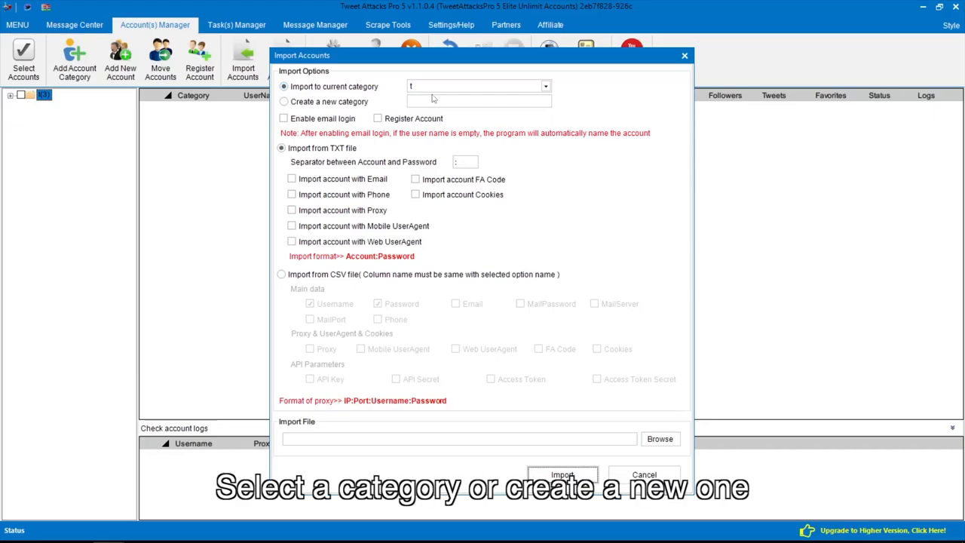
pyautogui.click(283, 101)
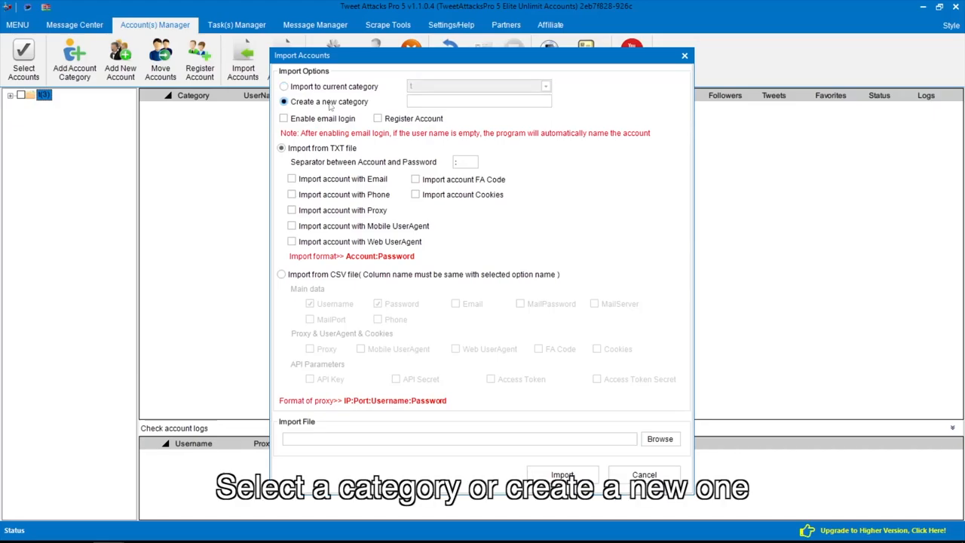
pyautogui.write('C1')
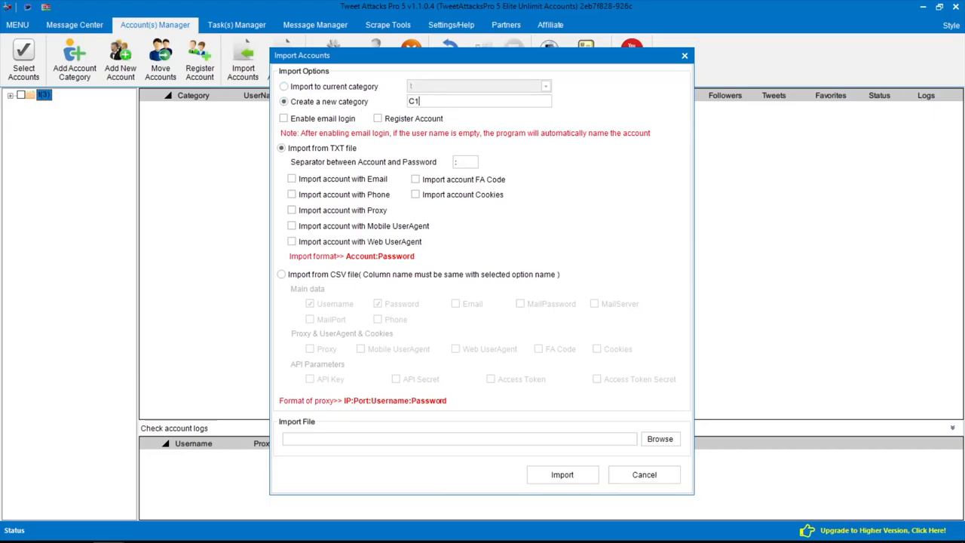
pyautogui.click(378, 118)
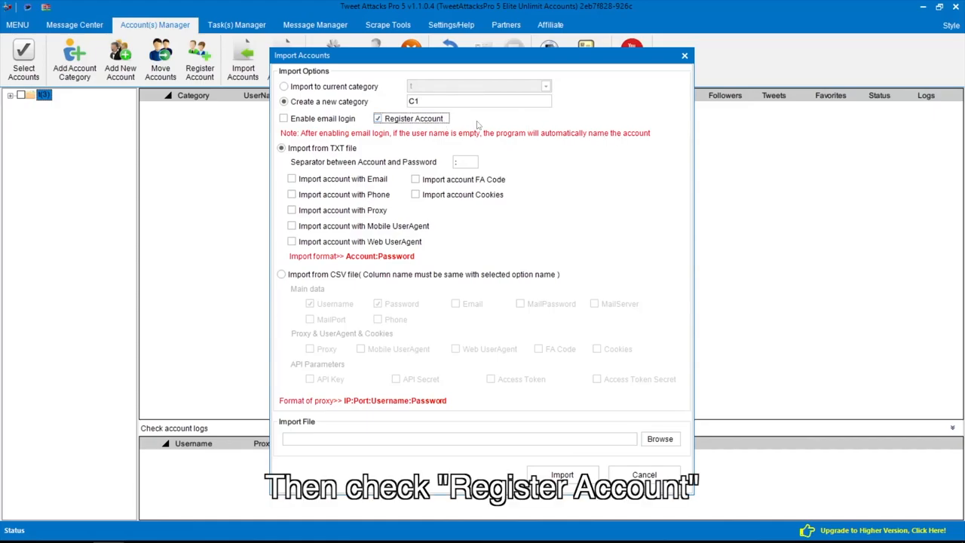
# Step: Import mail.csv as CSV with email, mail password, server, port and proxy columns
pyautogui.click(281, 274)
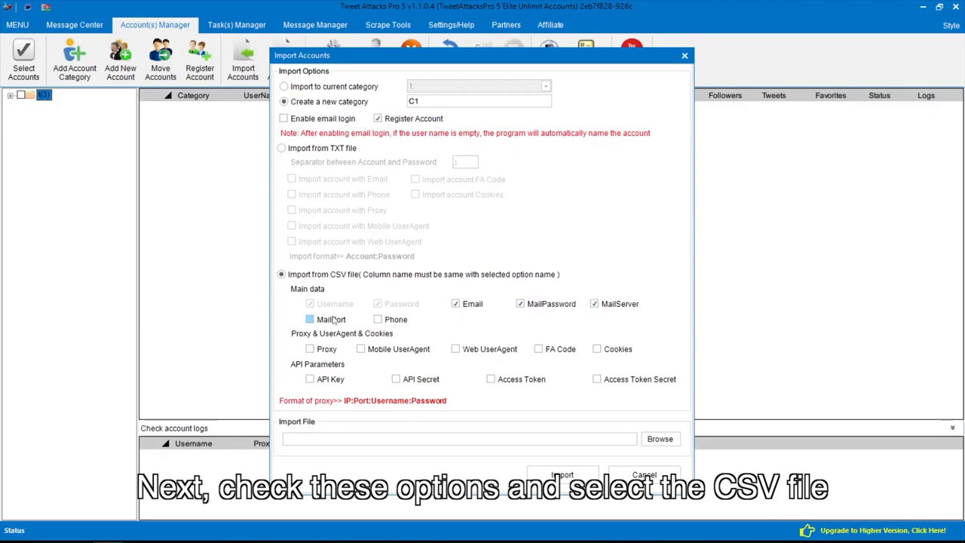
pyautogui.click(309, 349)
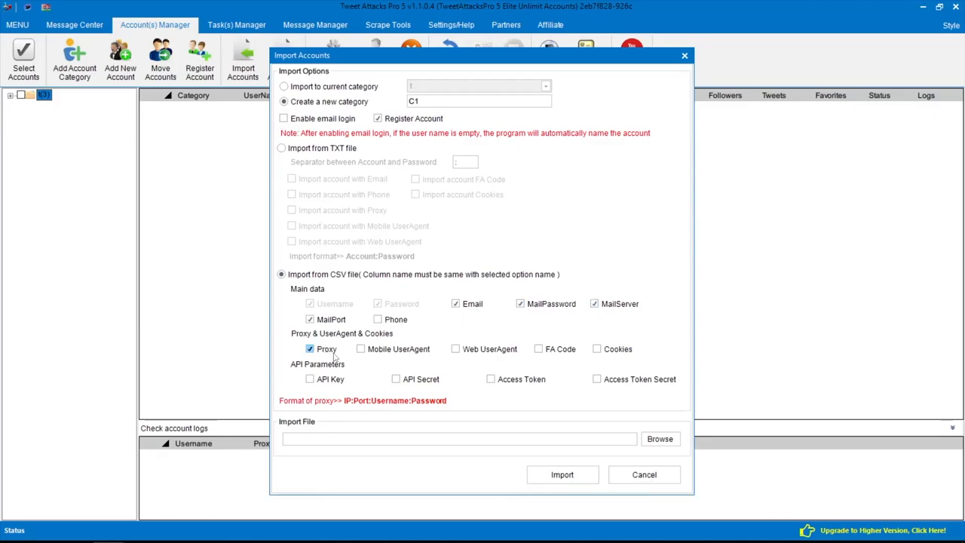
pyautogui.click(659, 438)
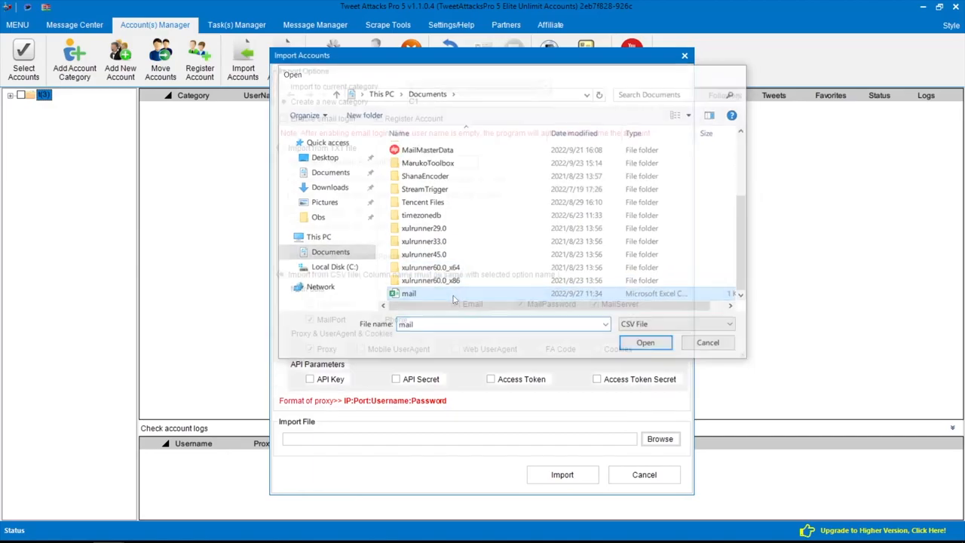
pyautogui.click(645, 343)
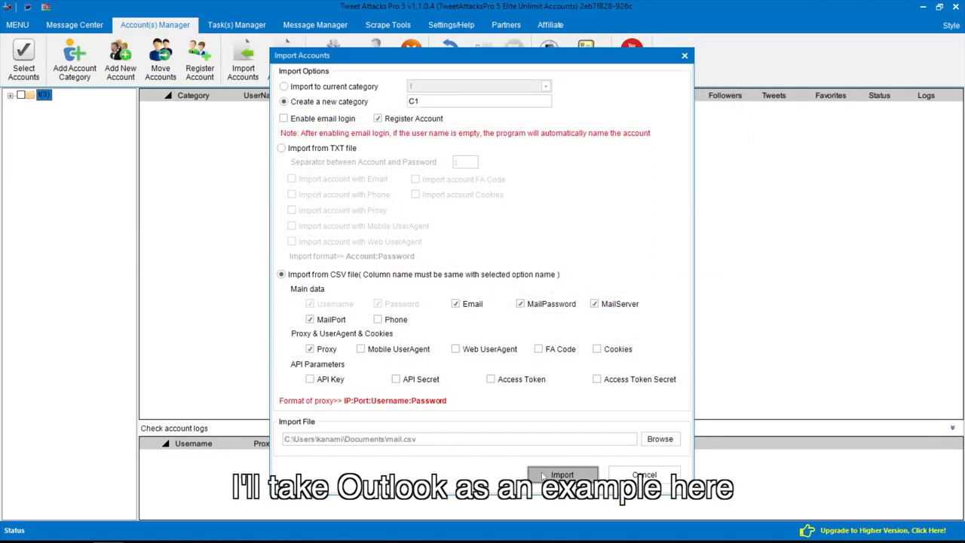
pyautogui.click(563, 474)
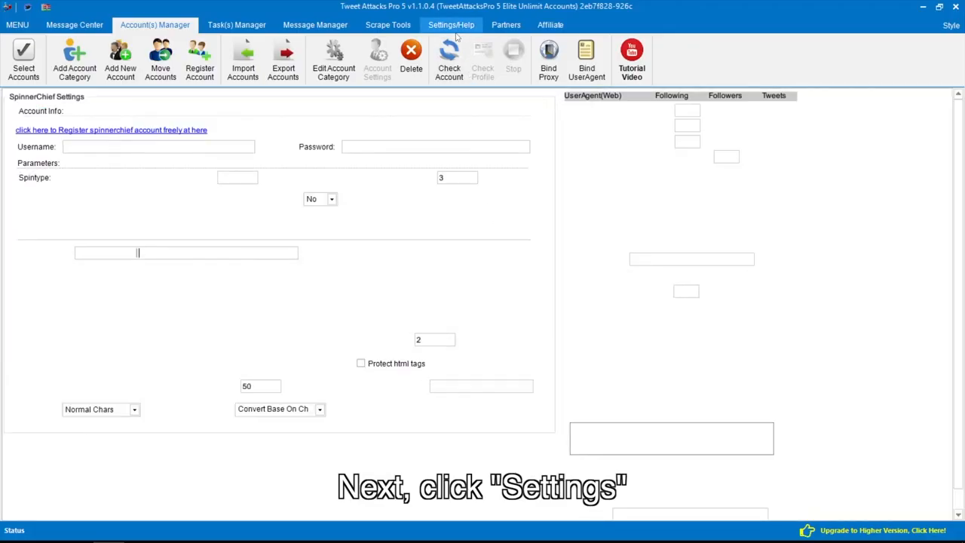
# Step: Set Main Thread Amount and Sub Thread Amount to 1, save settings, return to accounts
pyautogui.click(450, 25)
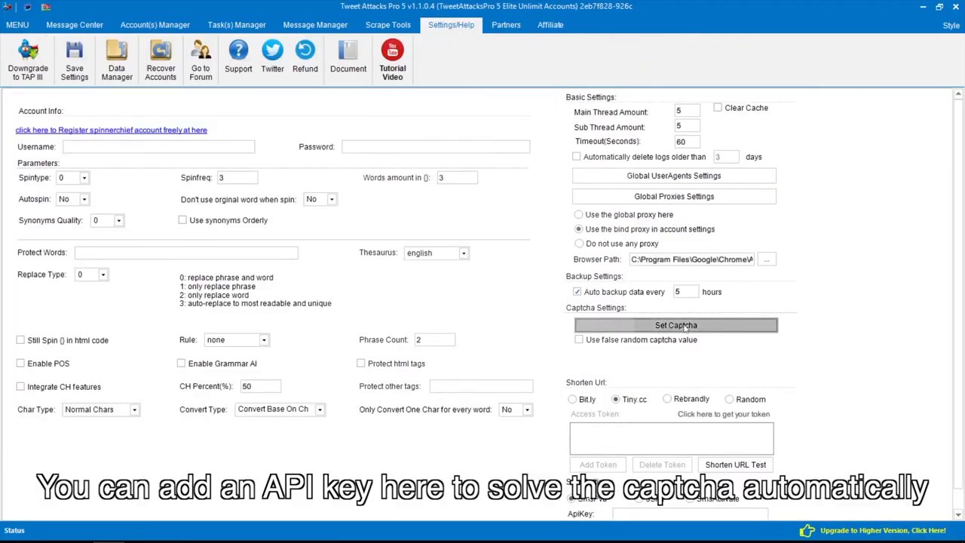
pyautogui.click(675, 325)
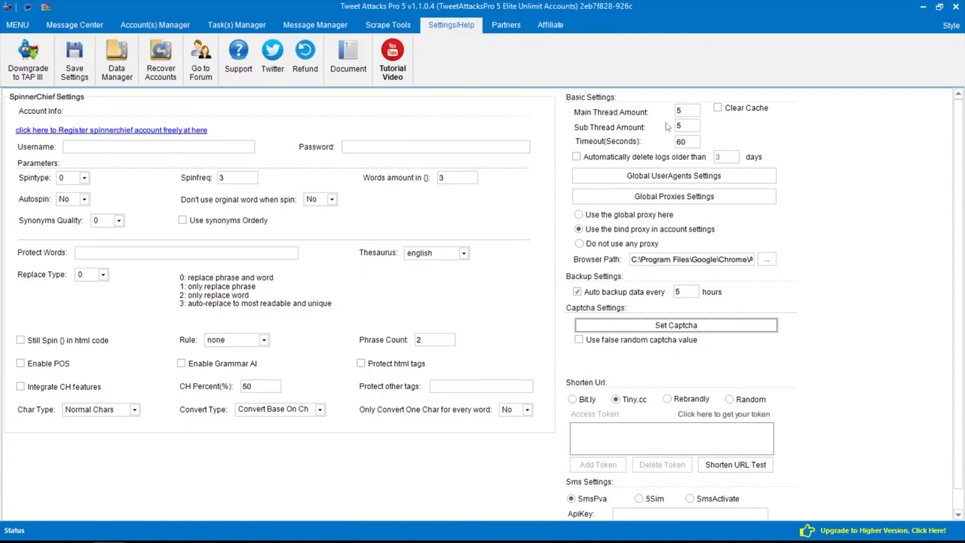
pyautogui.click(686, 110)
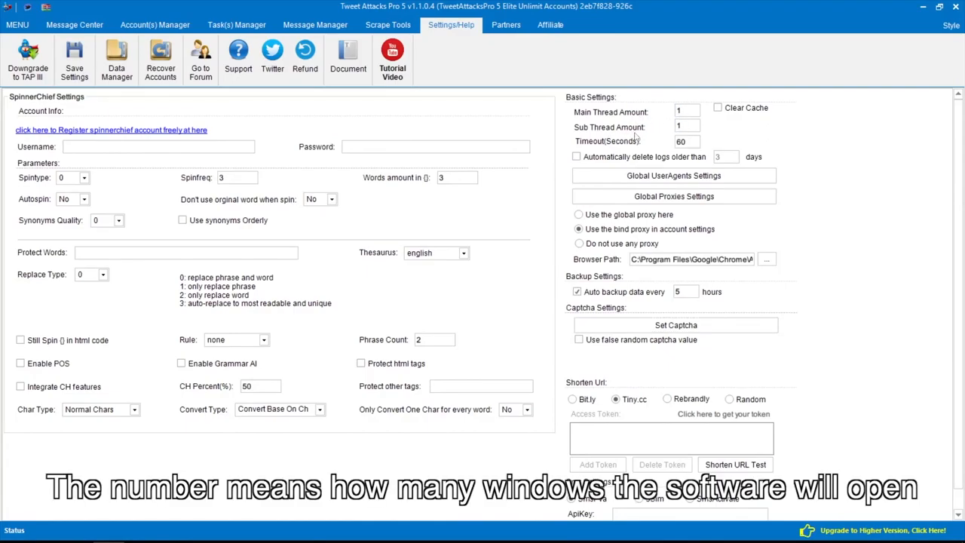
pyautogui.click(685, 126)
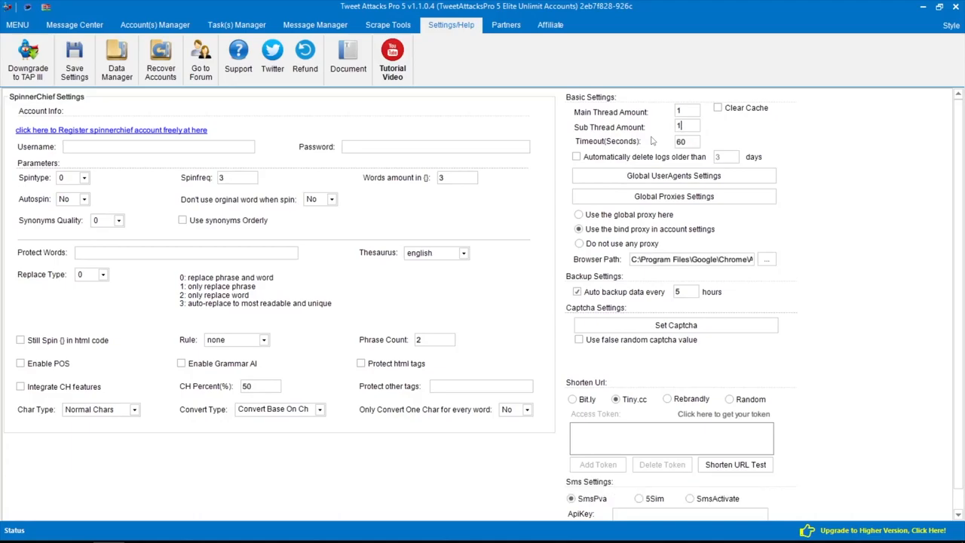
pyautogui.click(68, 64)
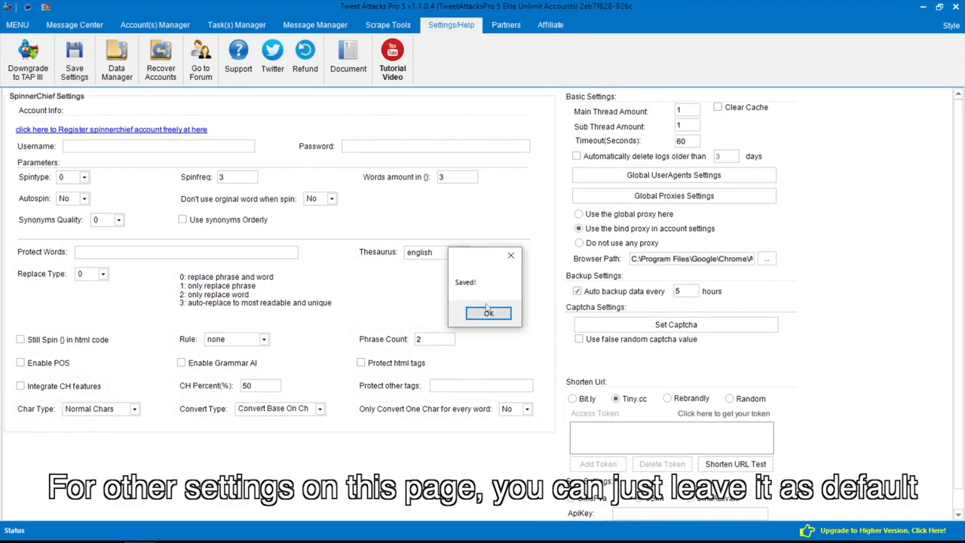
pyautogui.click(488, 312)
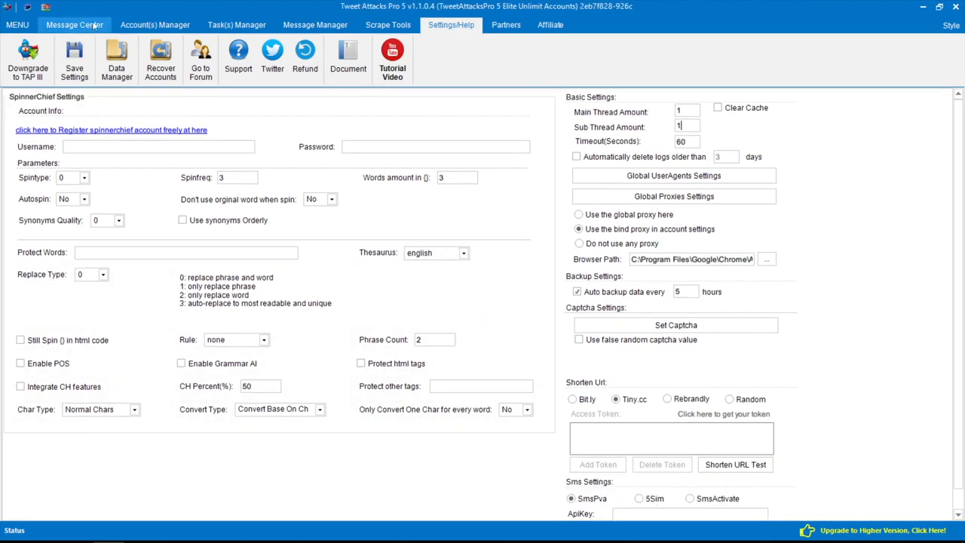
pyautogui.click(154, 25)
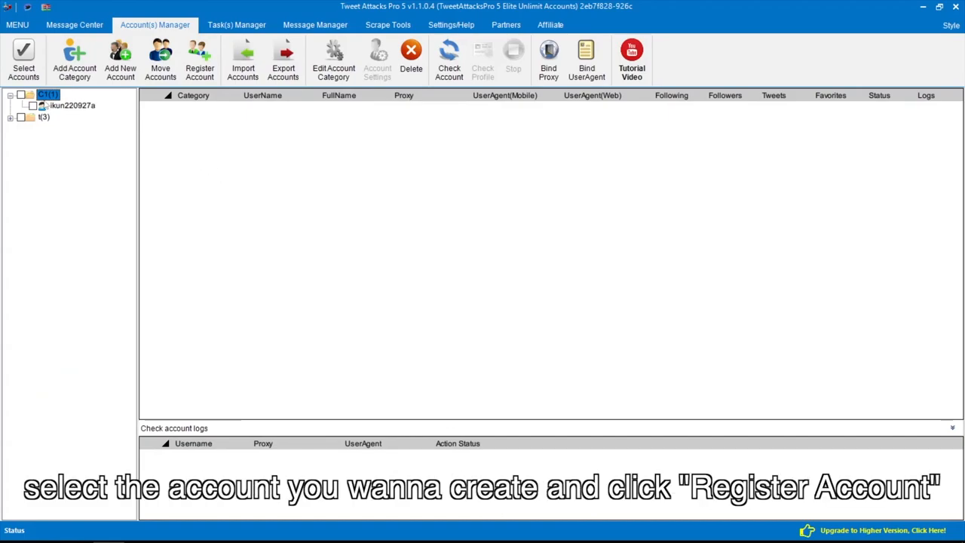
# Step: Enable profile editing for the C1 account, using the Pictures folder for avatars and backgrounds
pyautogui.click(199, 59)
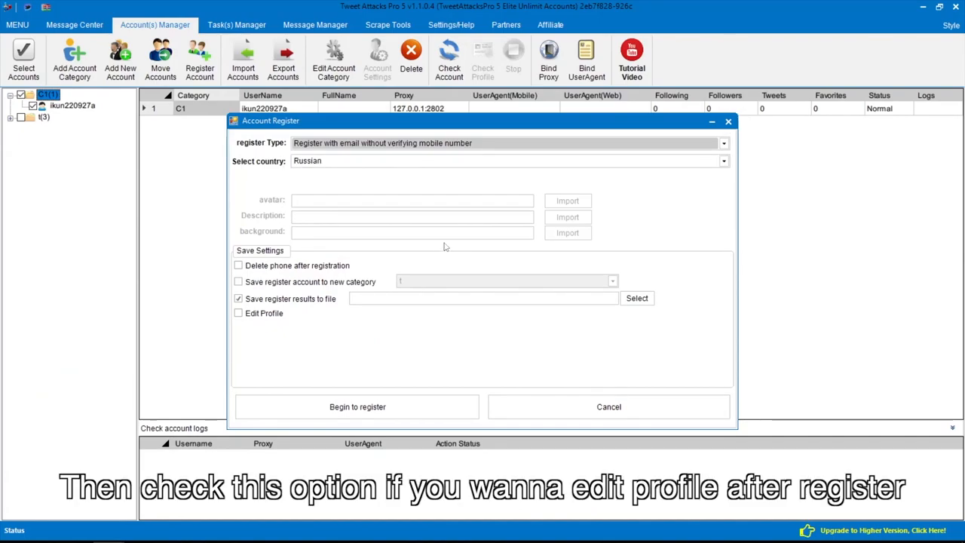
pyautogui.click(239, 313)
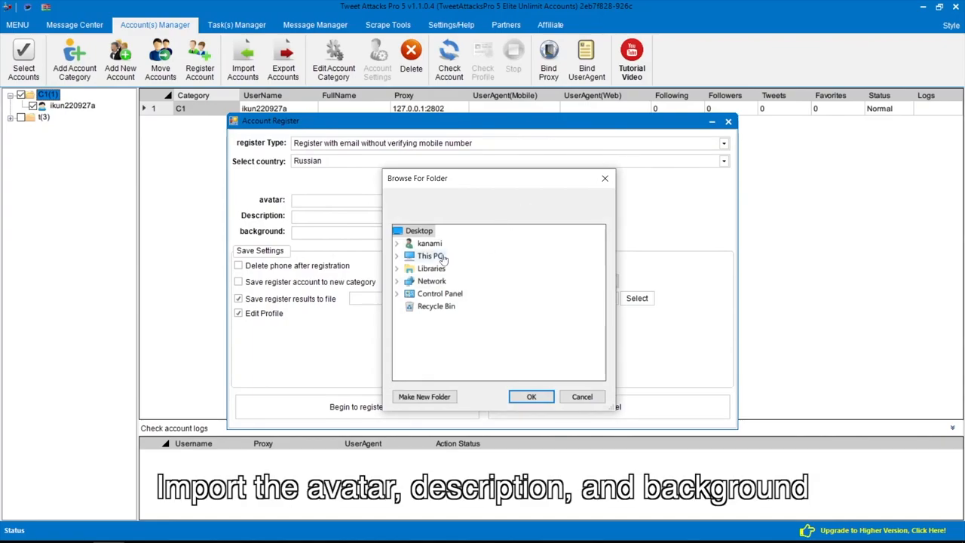
pyautogui.click(531, 396)
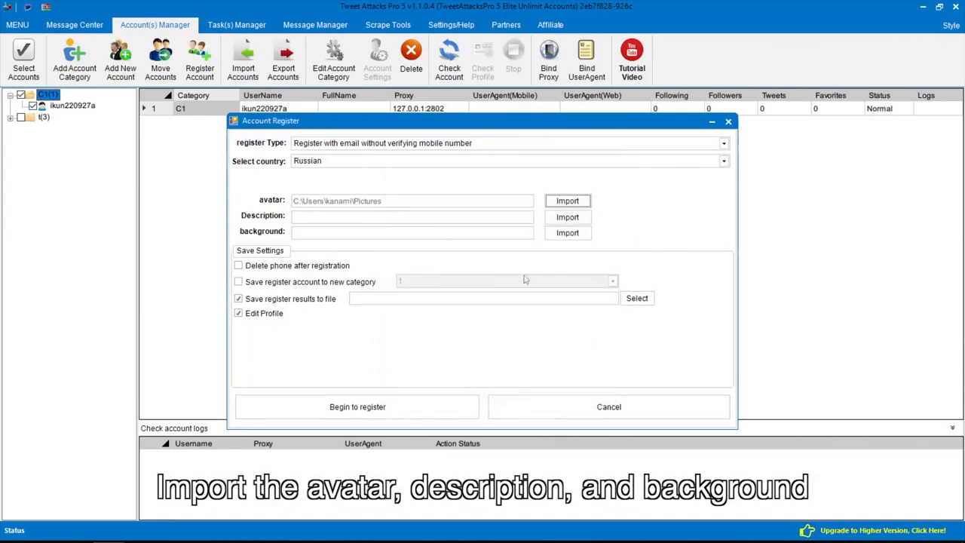
pyautogui.click(567, 200)
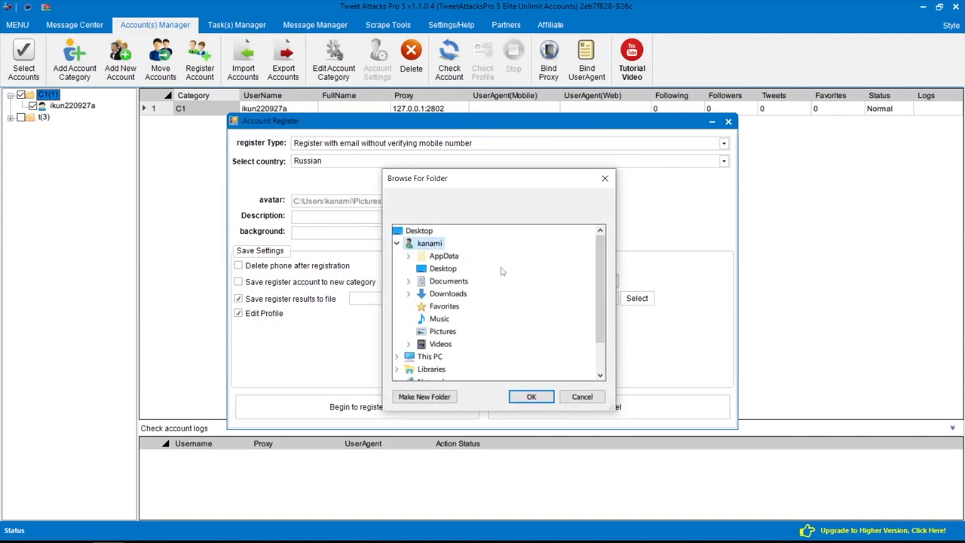
pyautogui.click(530, 395)
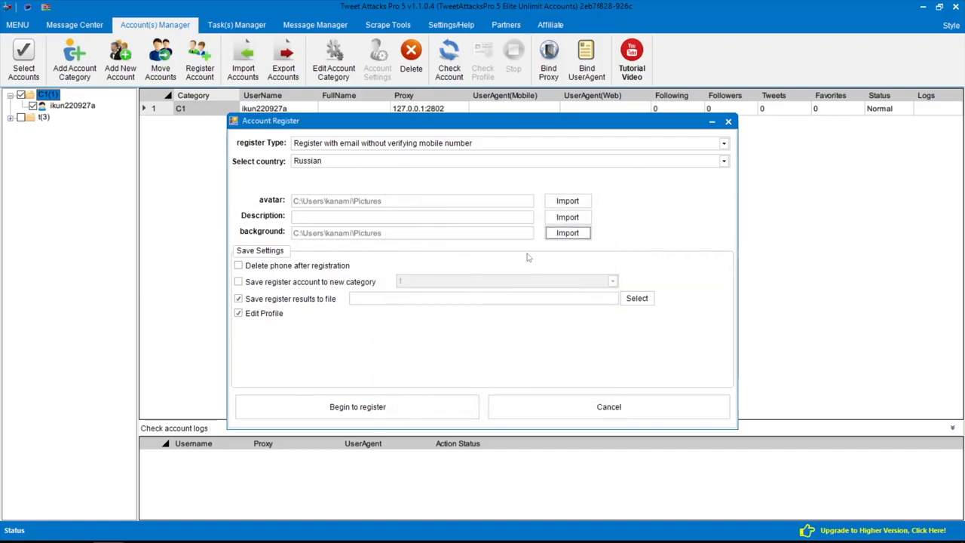
# Step: Use des.txt as the description, save results to tap.csv, and begin registration
pyautogui.click(637, 298)
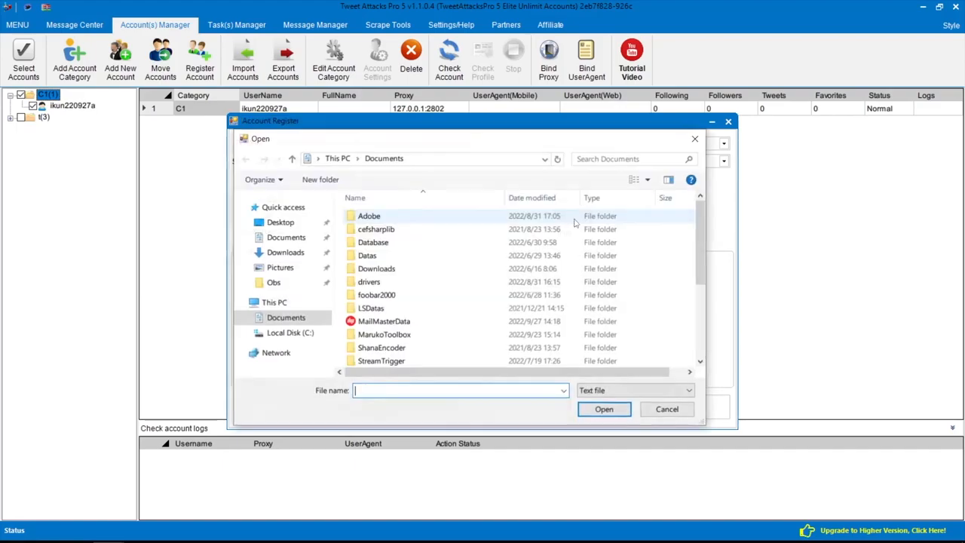
pyautogui.click(604, 409)
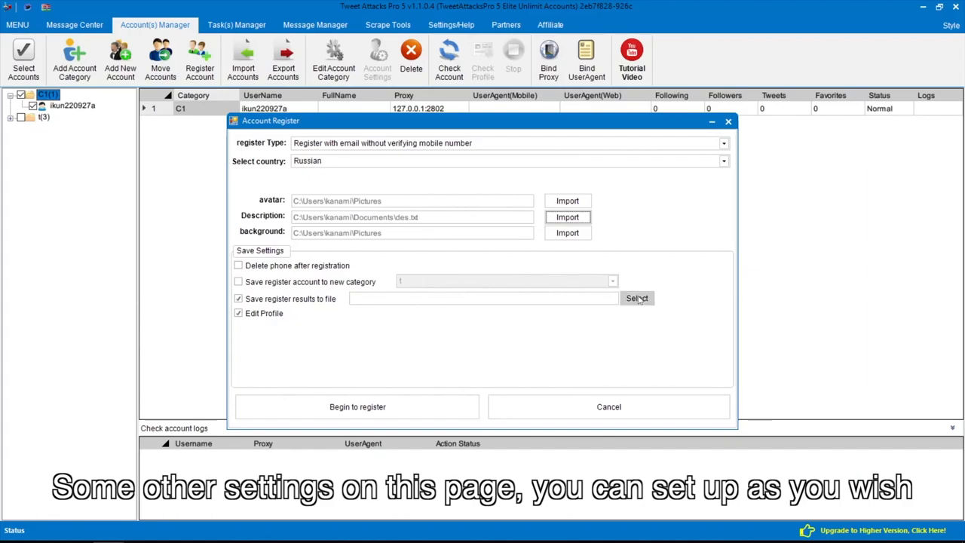
pyautogui.click(637, 297)
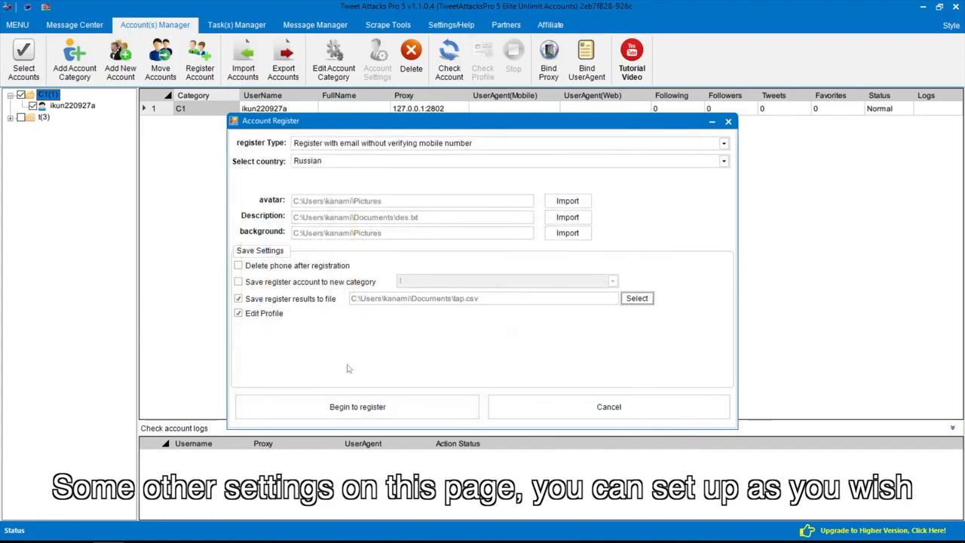
pyautogui.moveTo(357, 406)
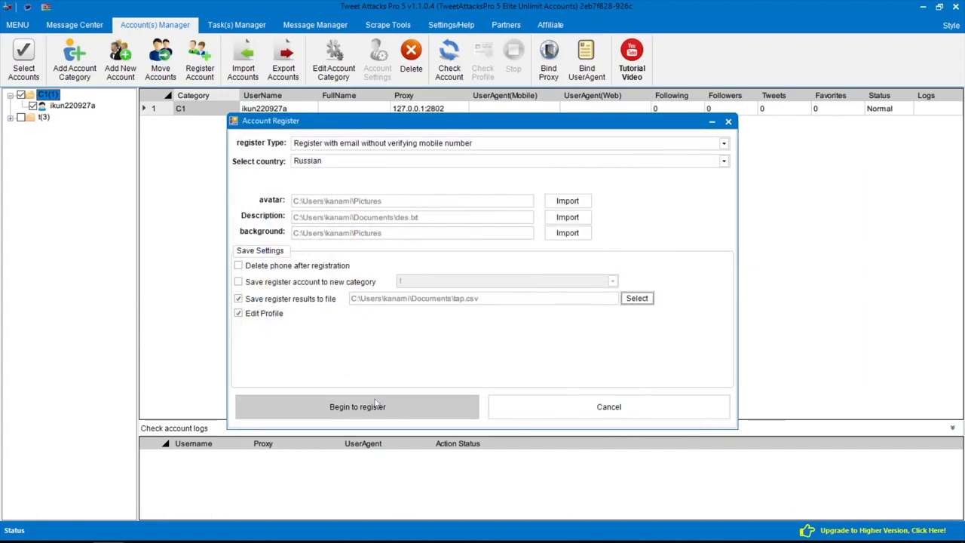
pyautogui.click(356, 406)
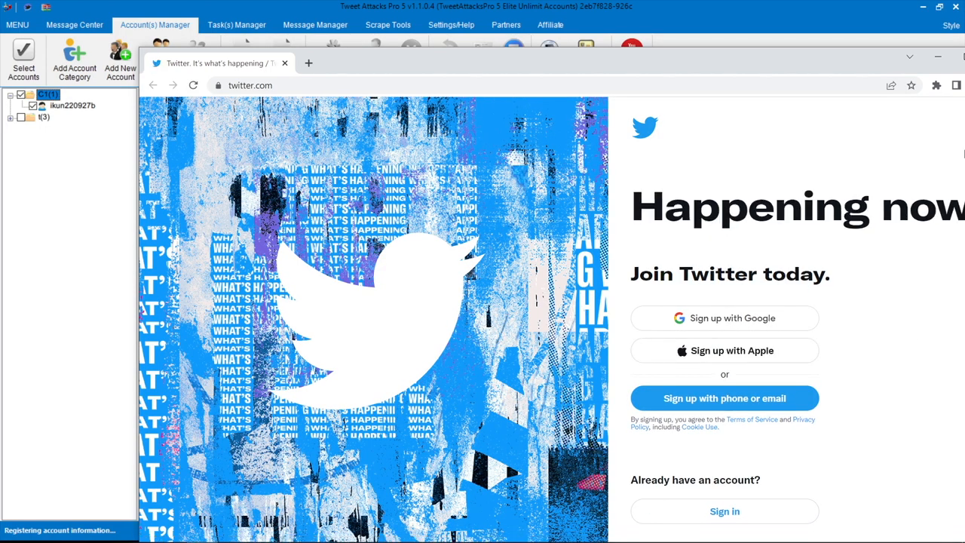
pyautogui.click(724, 398)
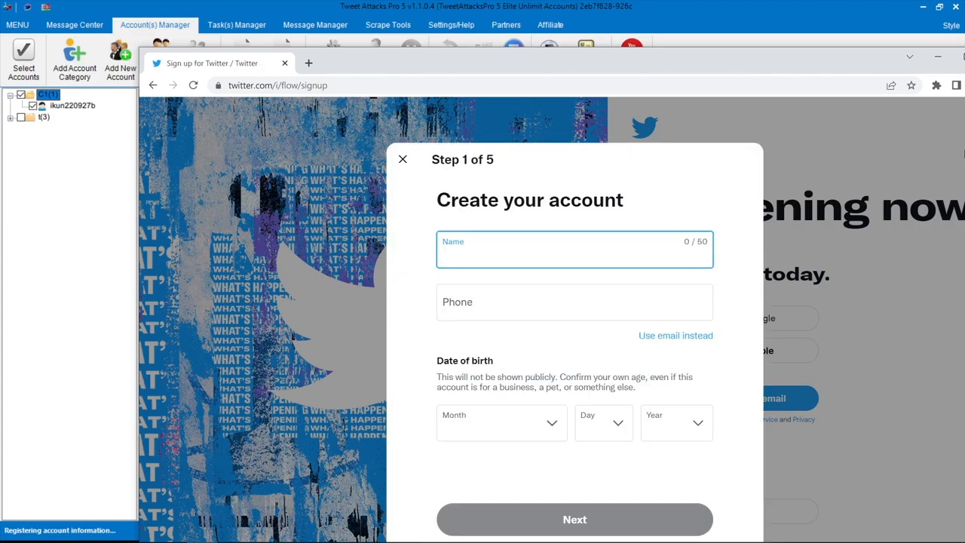
pyautogui.write('ikun220927b')
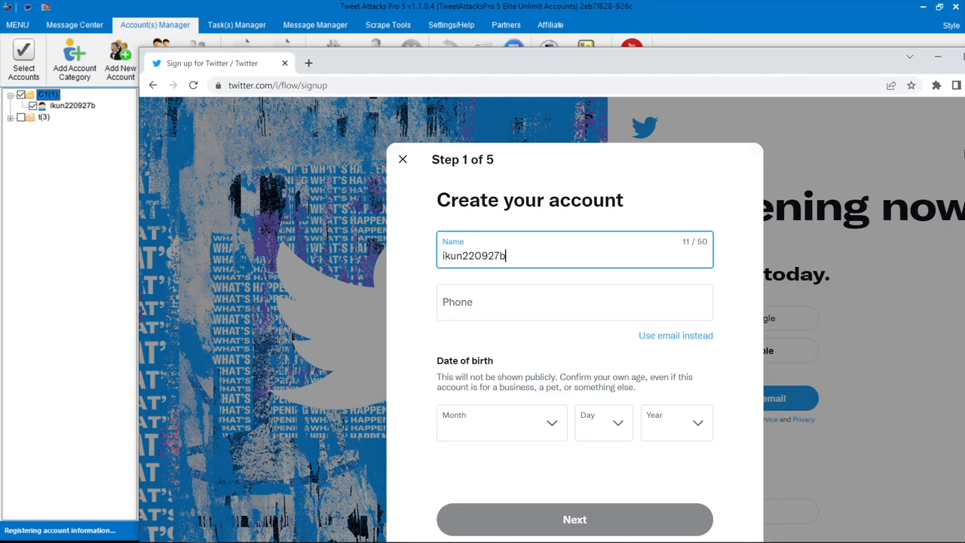
pyautogui.click(675, 336)
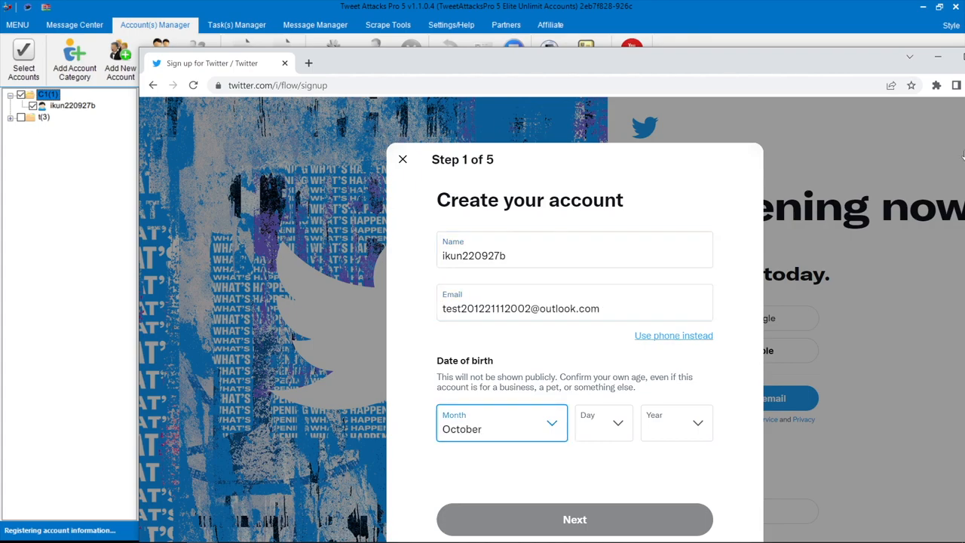
pyautogui.click(602, 422)
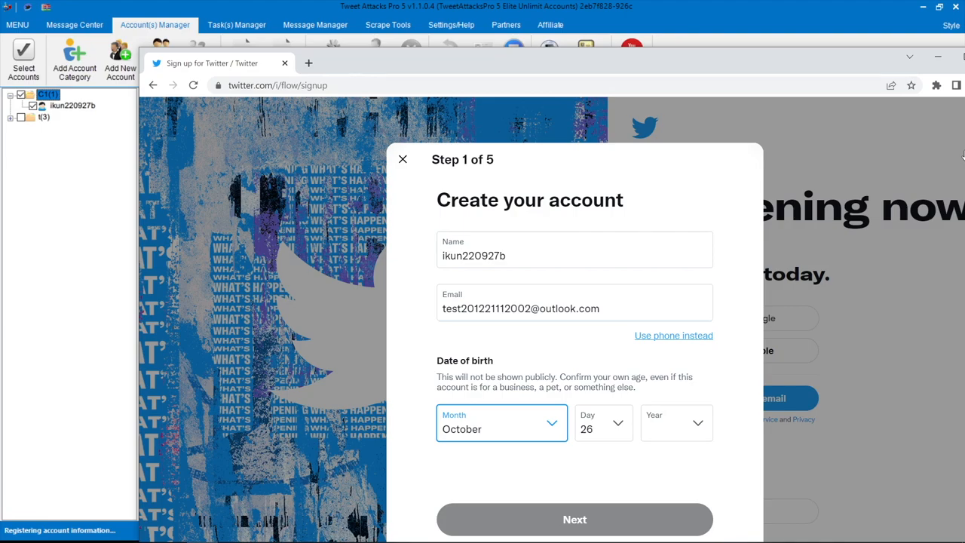
pyautogui.click(571, 520)
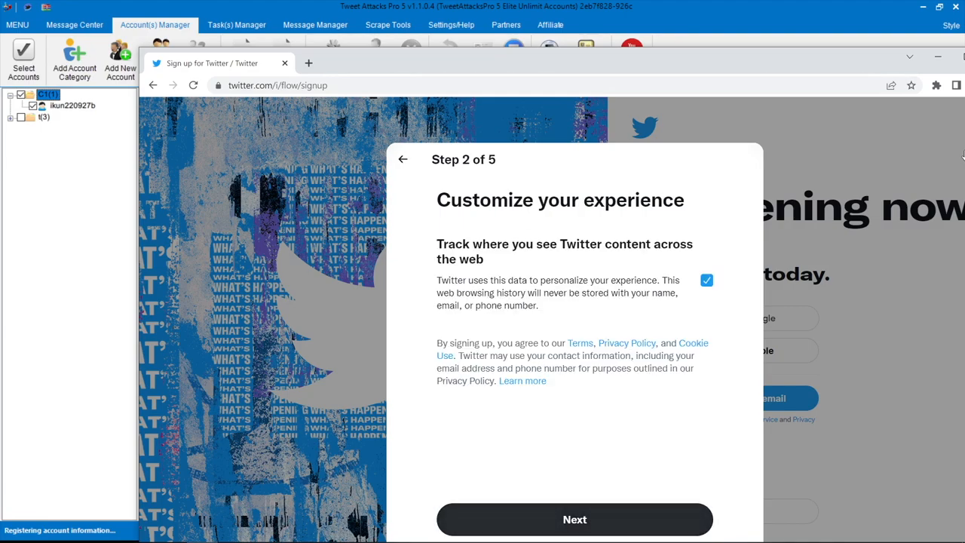
pyautogui.click(575, 520)
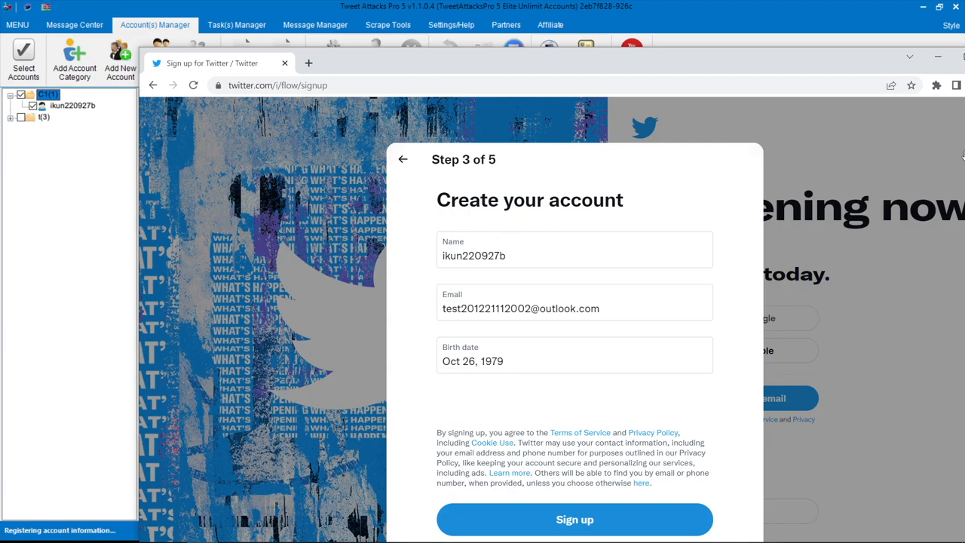
pyautogui.click(576, 520)
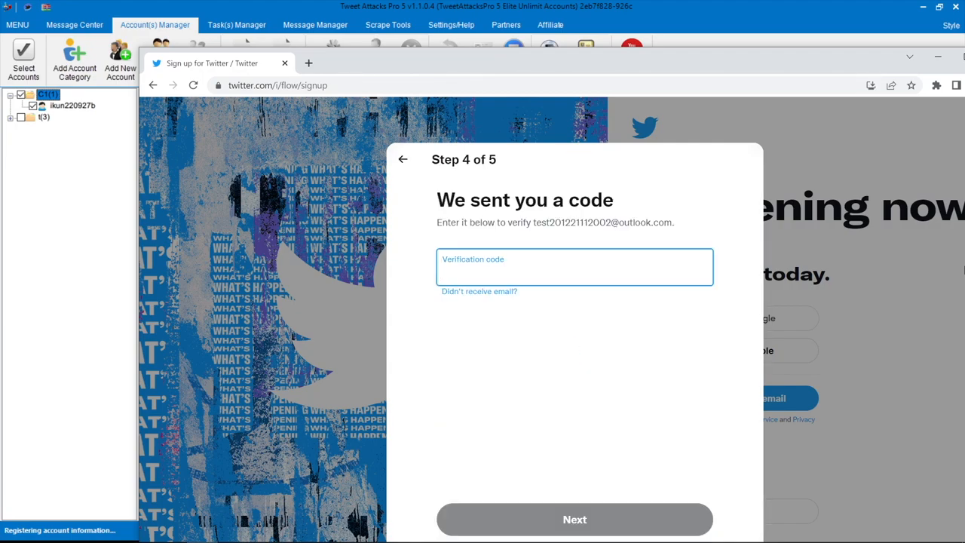
# Step: Enter the verification code and password, then dismiss the save-password prompt
pyautogui.click(575, 272)
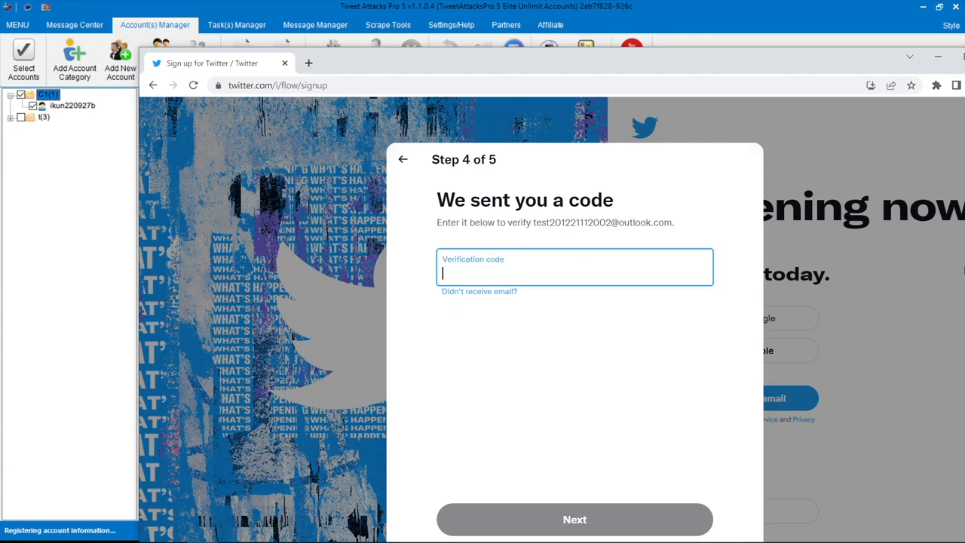
pyautogui.click(572, 520)
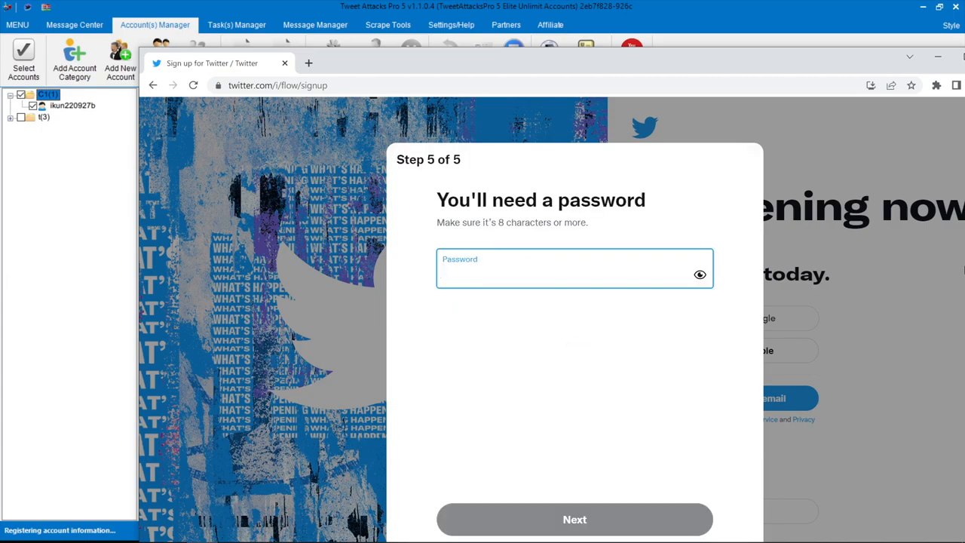
pyautogui.click(575, 519)
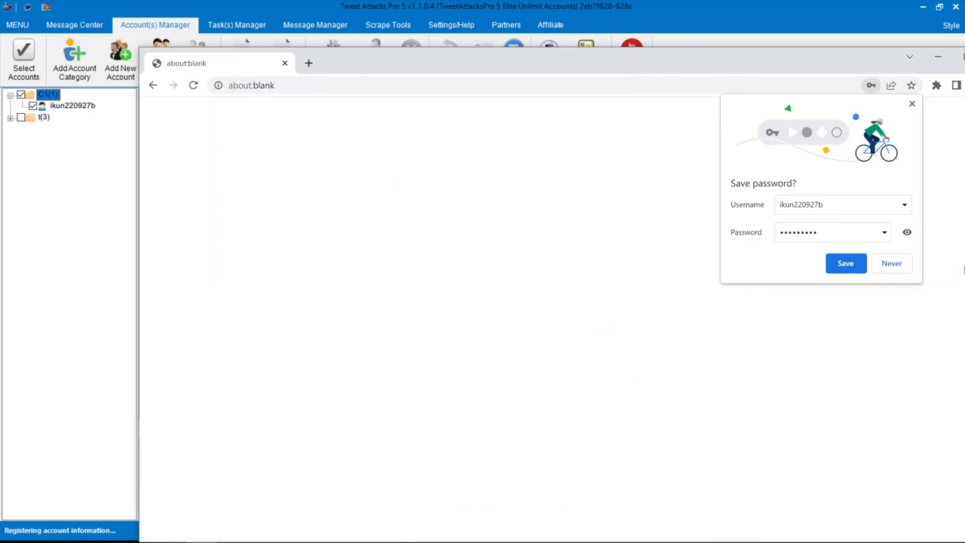
pyautogui.click(892, 263)
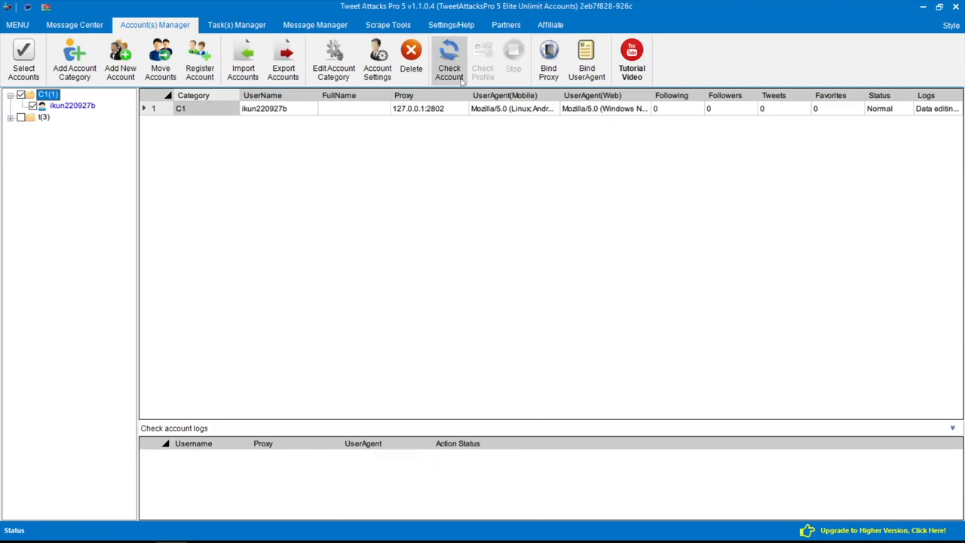
pyautogui.click(453, 61)
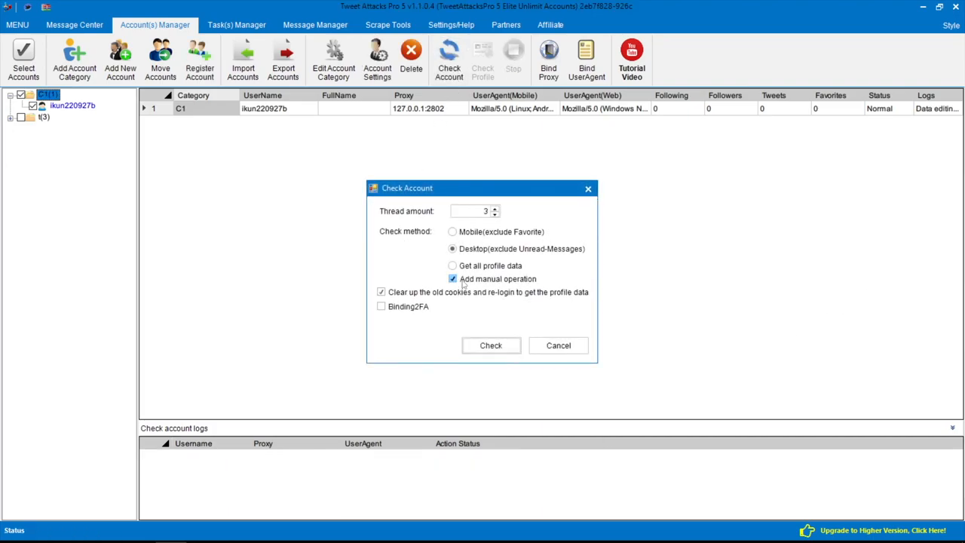
pyautogui.click(491, 345)
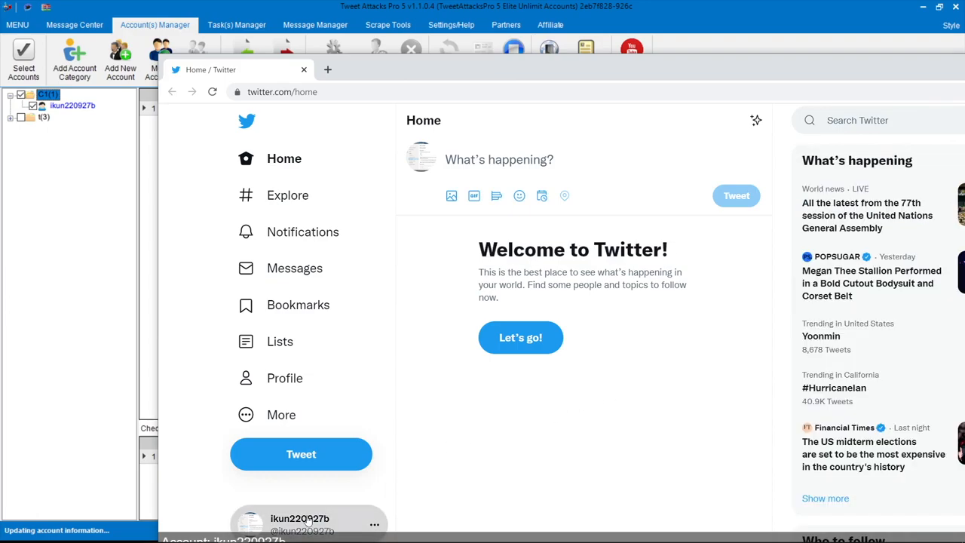
# Step: Maximize the browser, open ikun220927b's profile and select the 'Hello!' bio
pyautogui.click(298, 524)
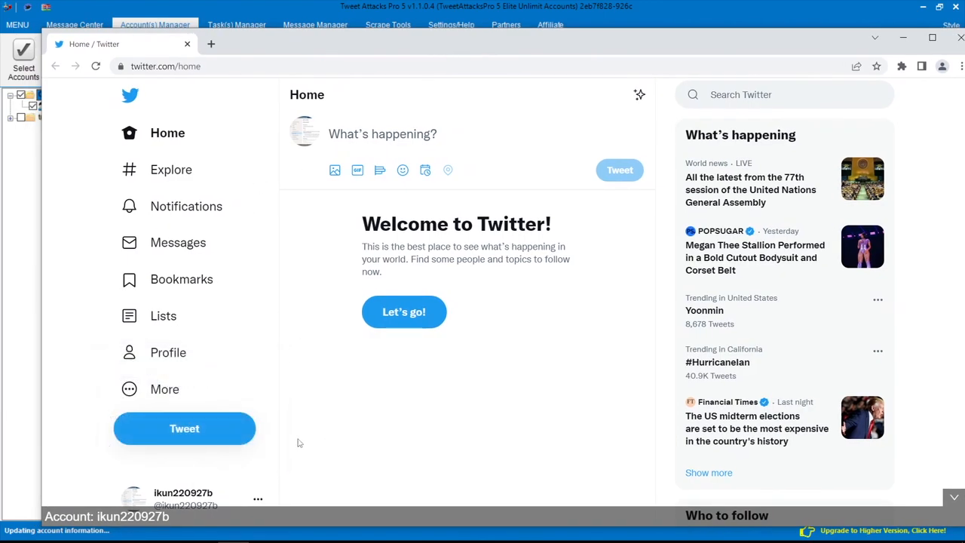
pyautogui.click(167, 353)
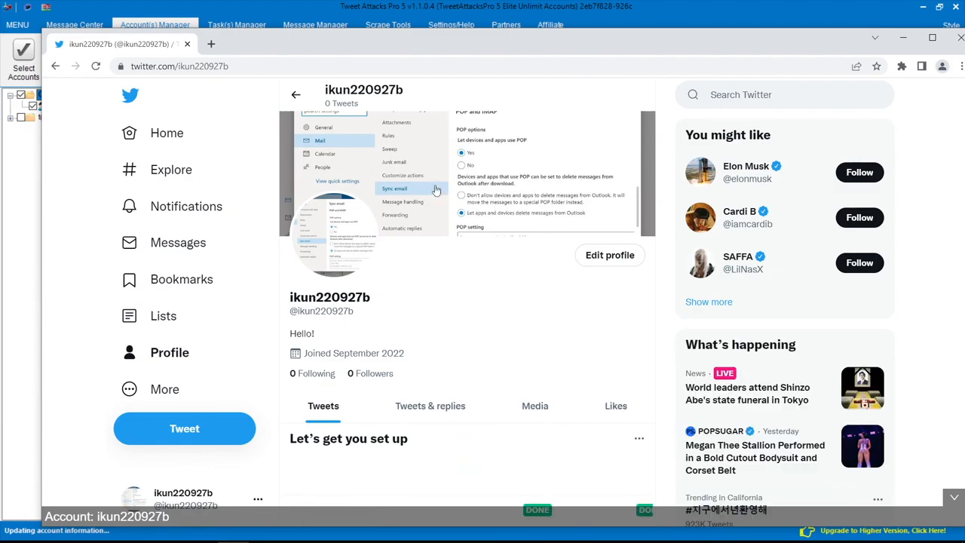
pyautogui.doubleClick(301, 333)
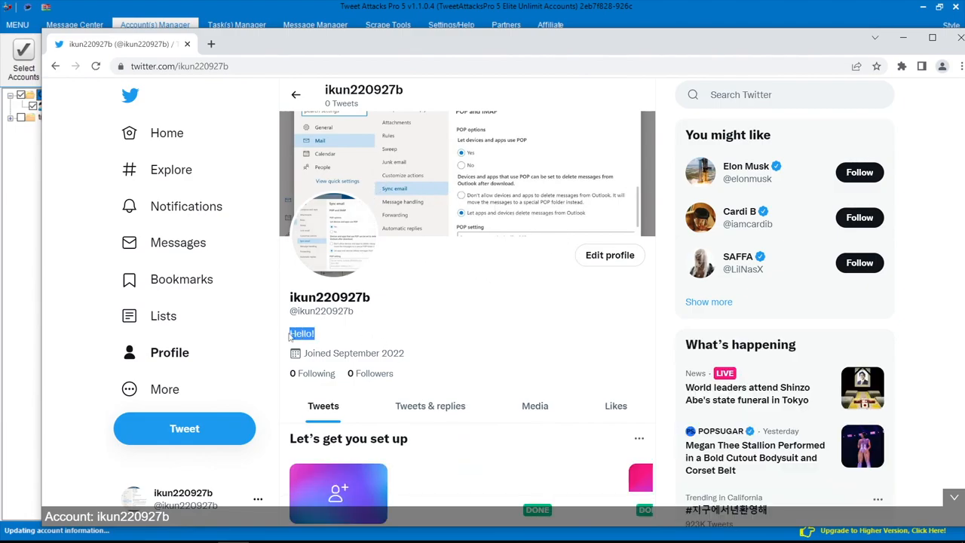